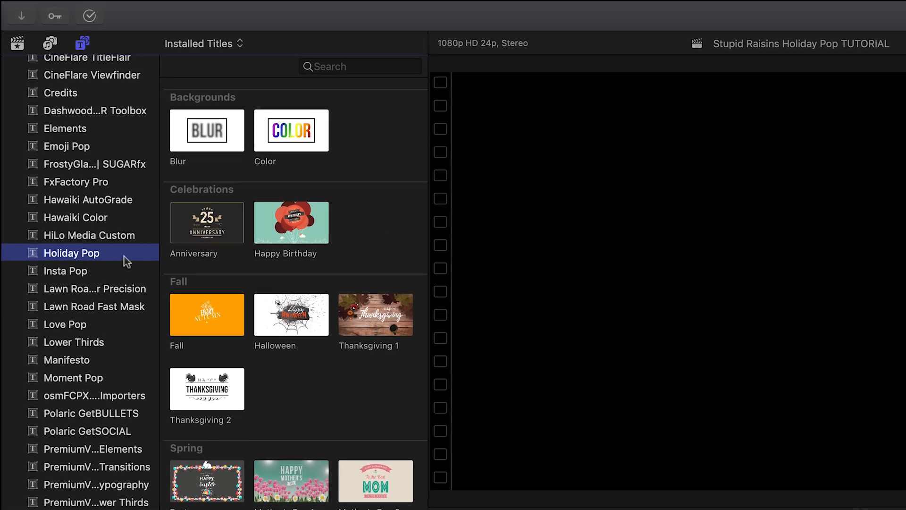
# Step: Scroll the Holiday Pop title templates down to the Winter group
pyautogui.scroll(-3)
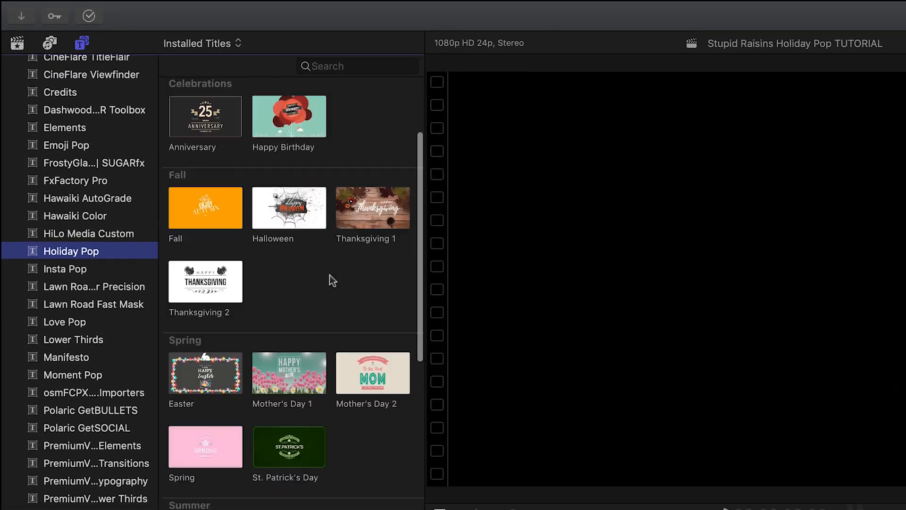
pyautogui.scroll(-3)
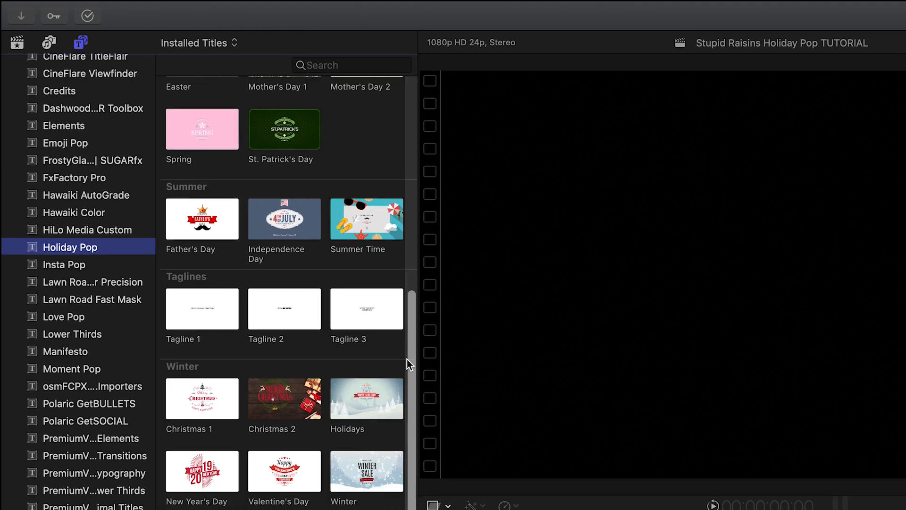
pyautogui.scroll(3)
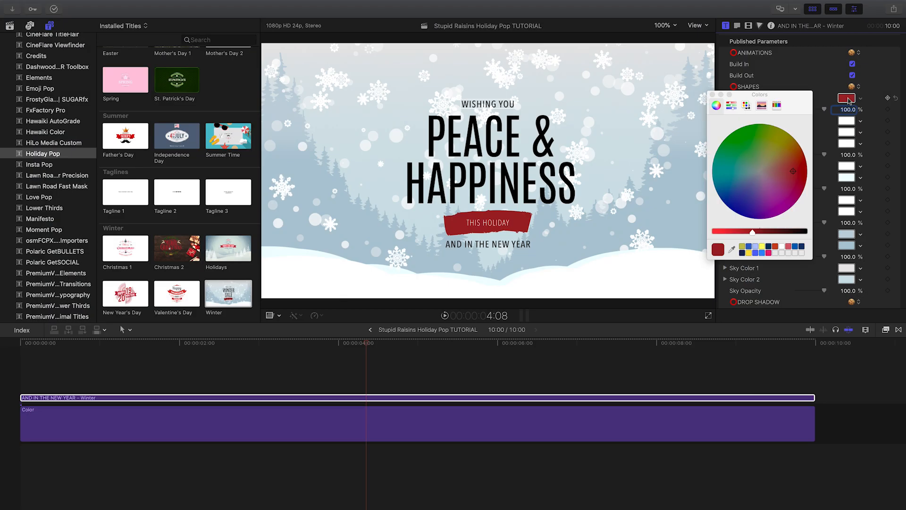
# Step: Make the THIS HOLIDAY tag blue and open the first snow drift's colour choices
pyautogui.click(721, 204)
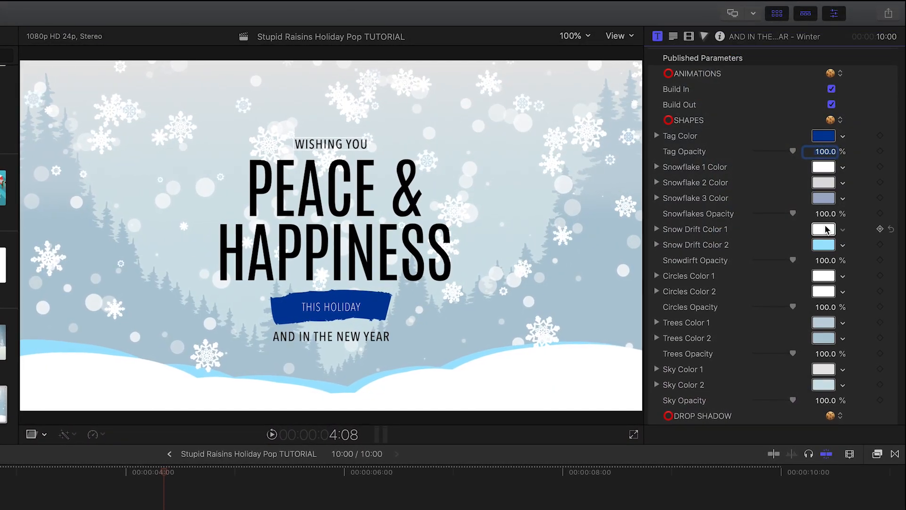
pyautogui.click(823, 229)
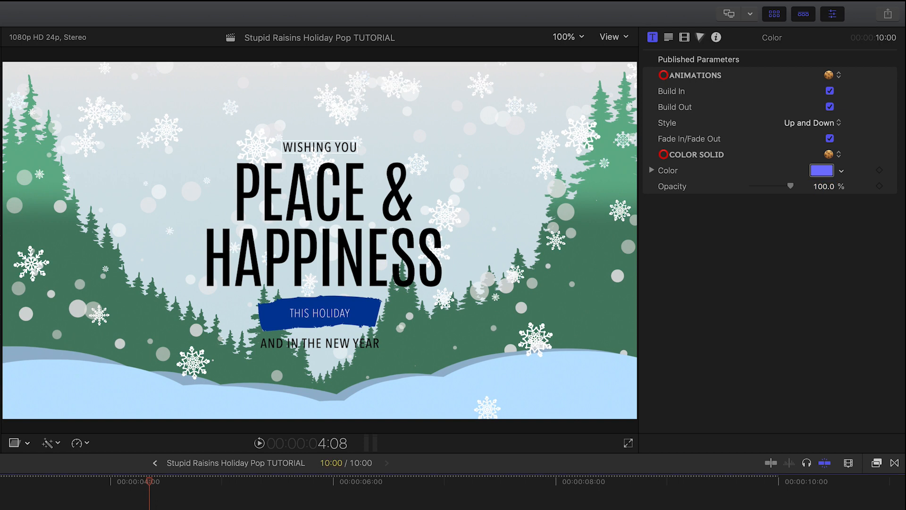
# Step: Scroll to the Father's Day title over the father-and-child footage
pyautogui.scroll(-3)
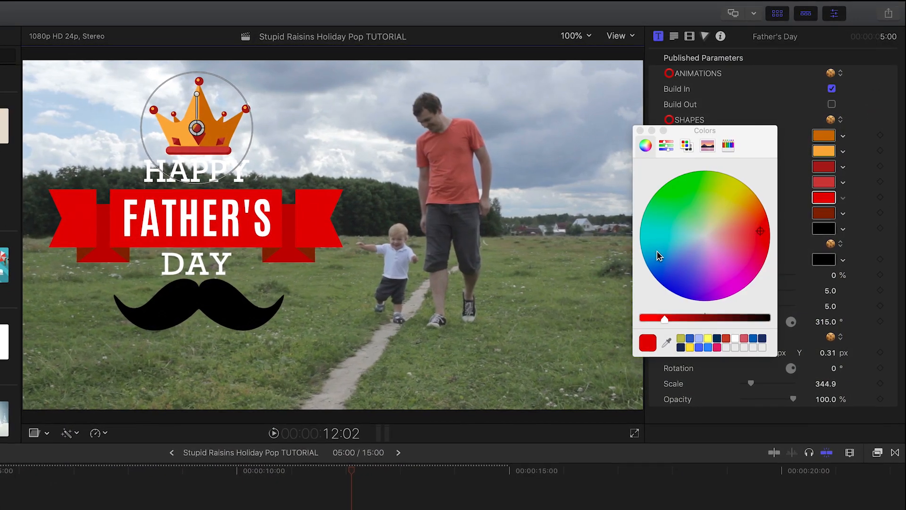
# Step: Try a lighter red and gold for the ribbon, ending on pinkish red
pyautogui.click(736, 238)
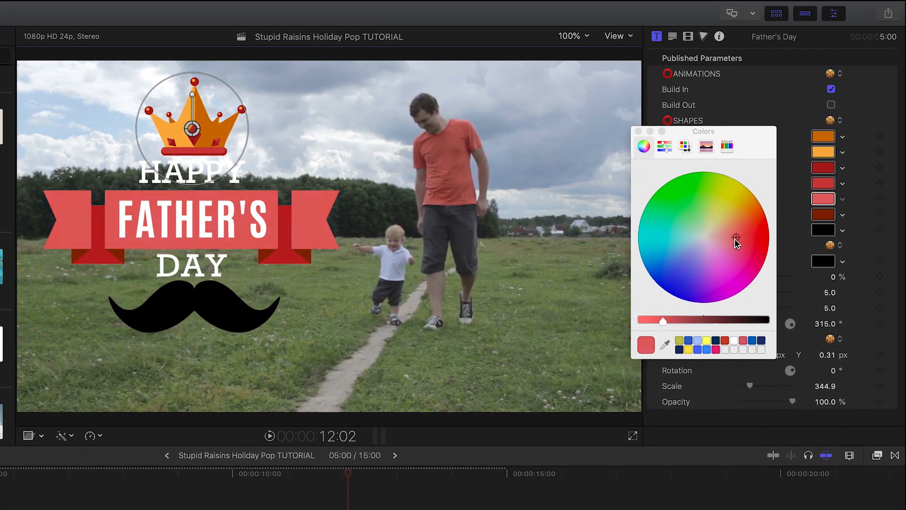
pyautogui.click(736, 202)
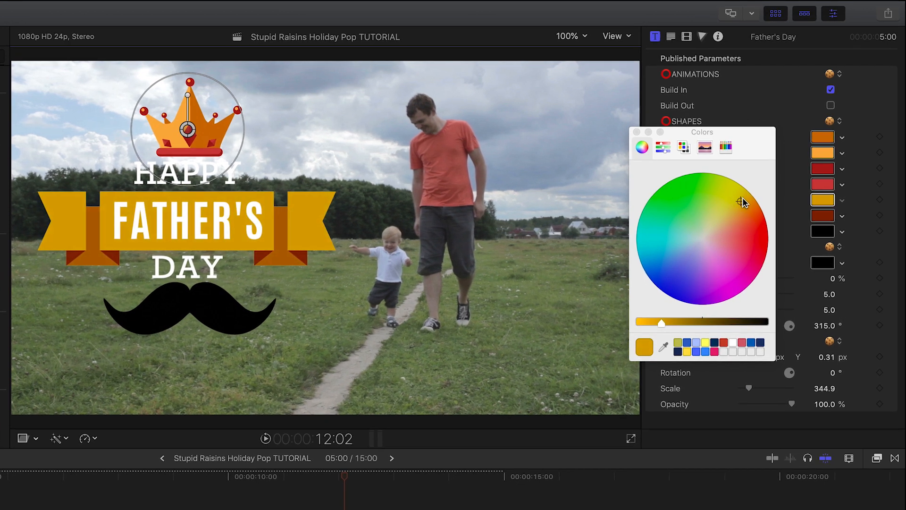
pyautogui.click(736, 249)
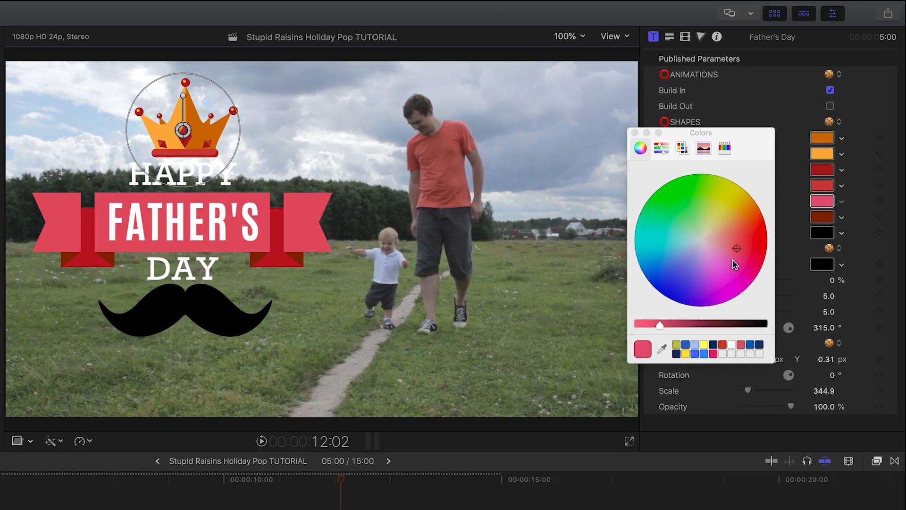